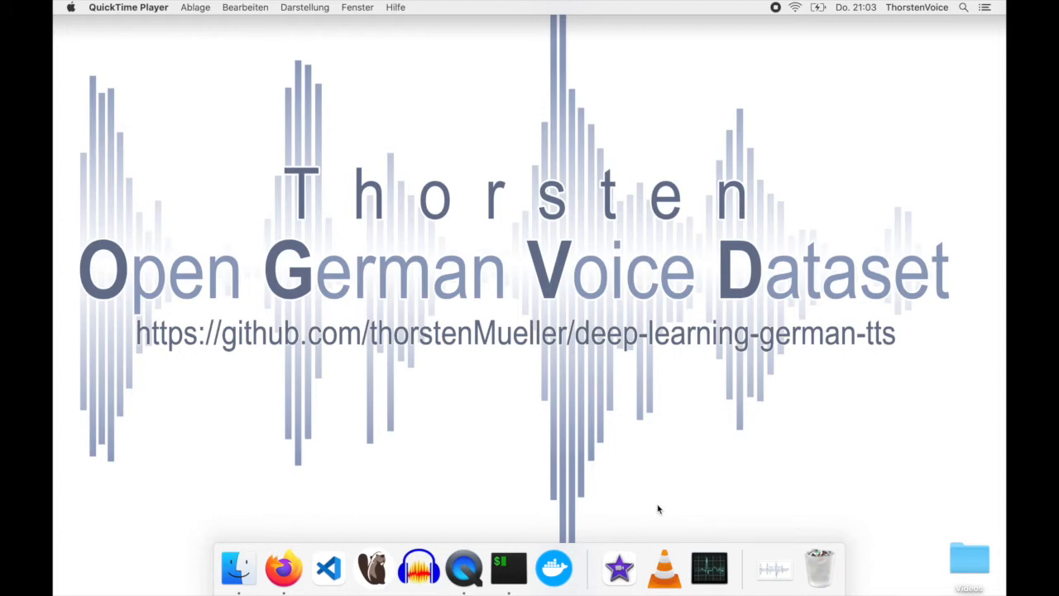
- Open the raw MRS2LJSpeech.py from deep-learning-german-tts helperScripts in Firefox
click(283, 567)
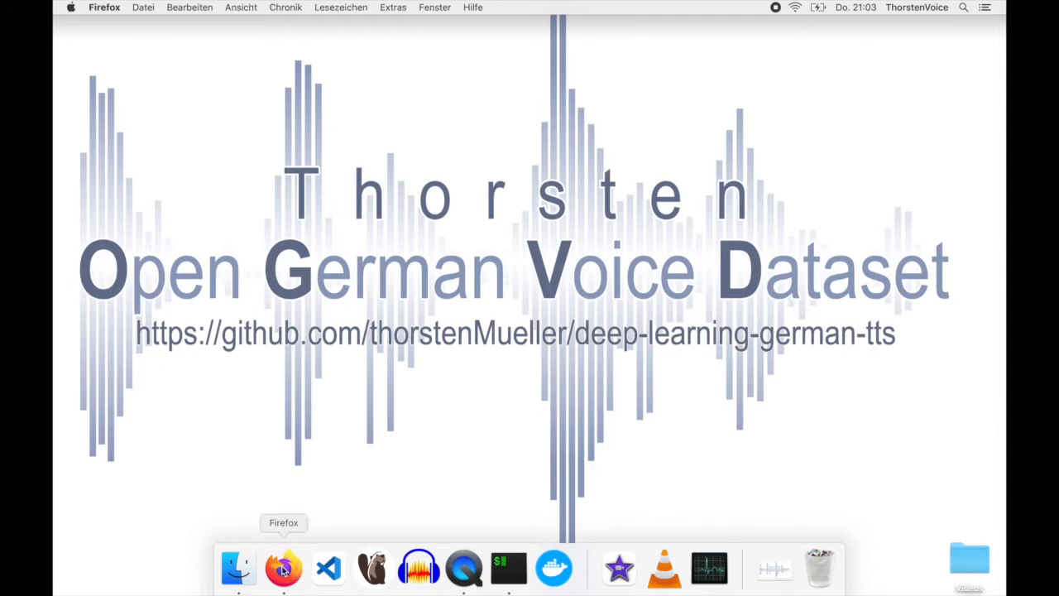
click(283, 568)
text(github.com/thorstenMueller/)
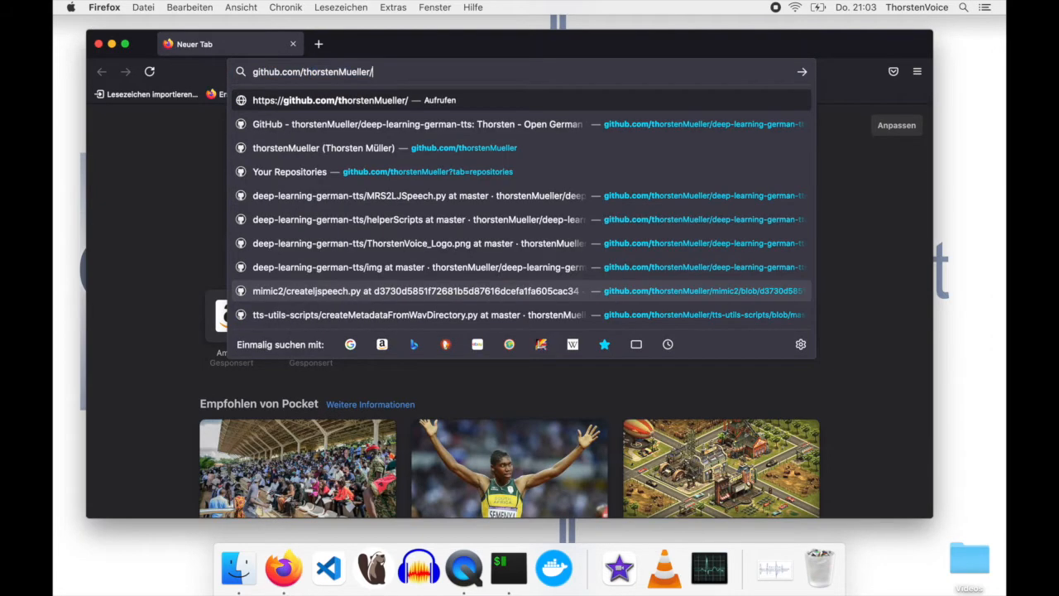
text(deep-learning-german-tts)
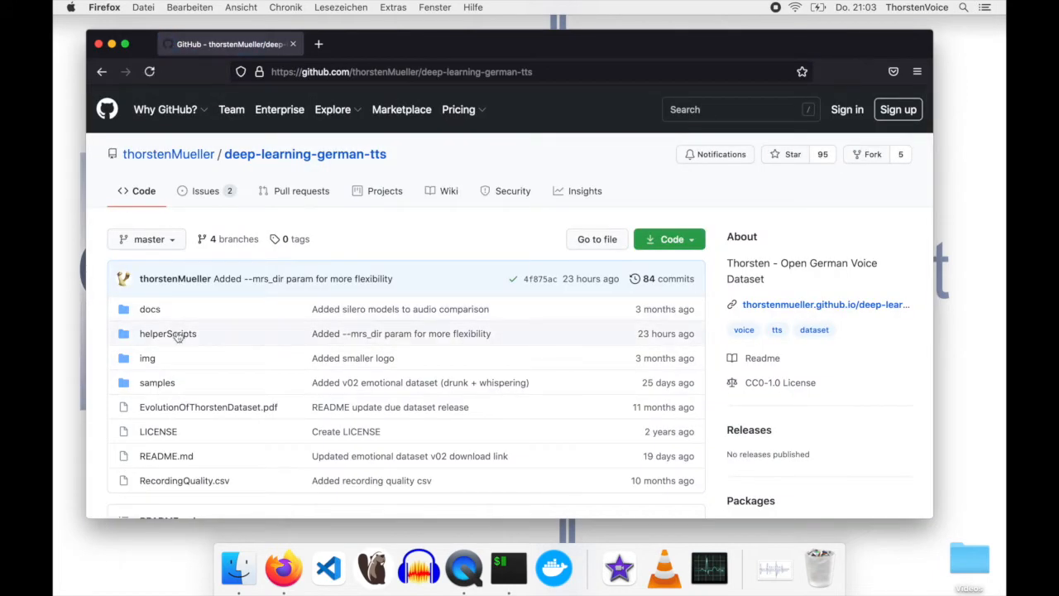
mouse_move(167, 334)
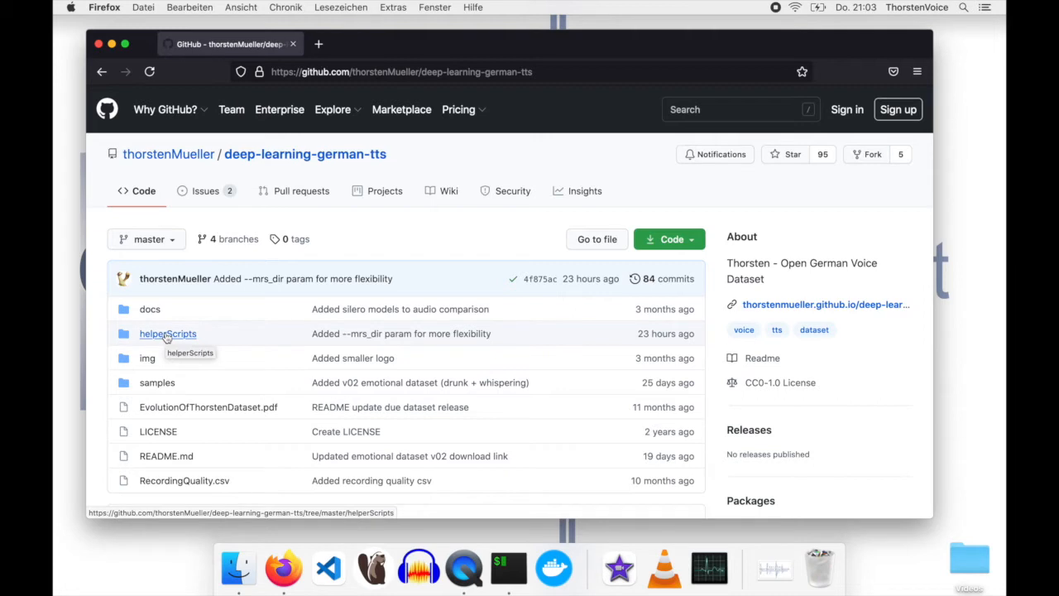
click(167, 333)
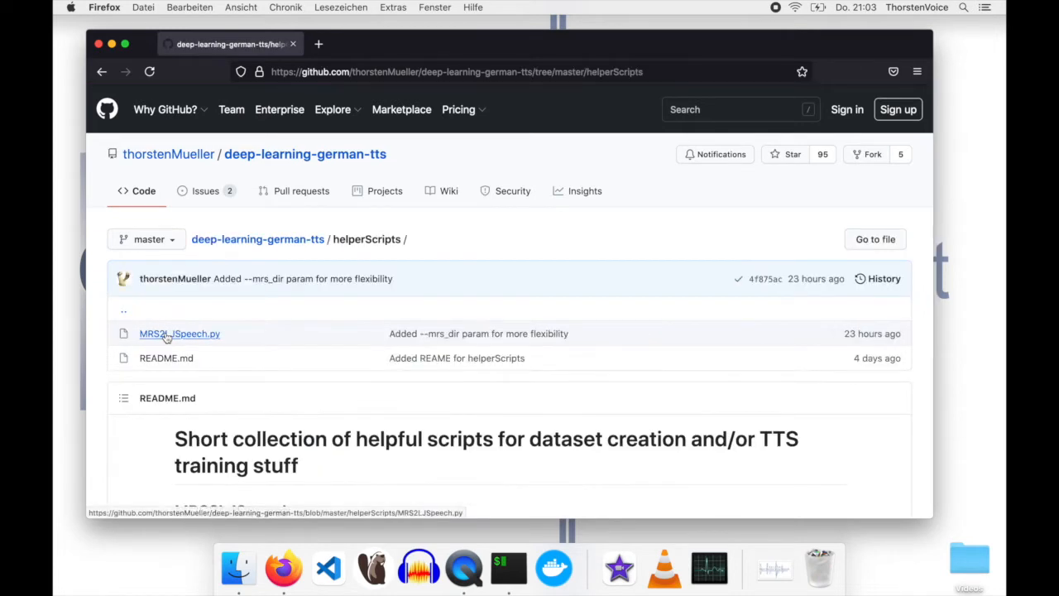
mouse_move(146, 343)
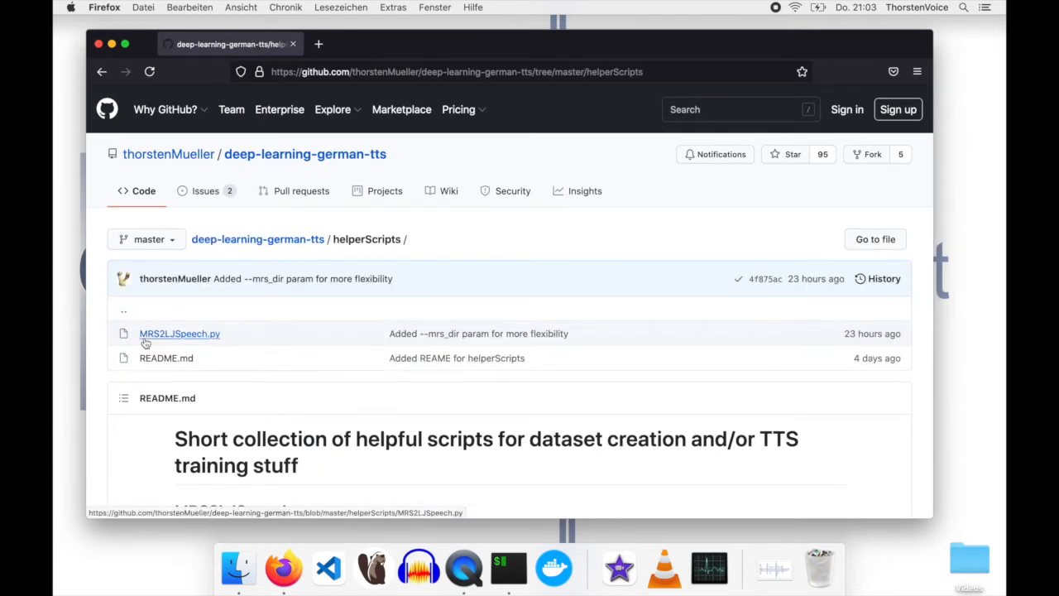
mouse_move(179, 333)
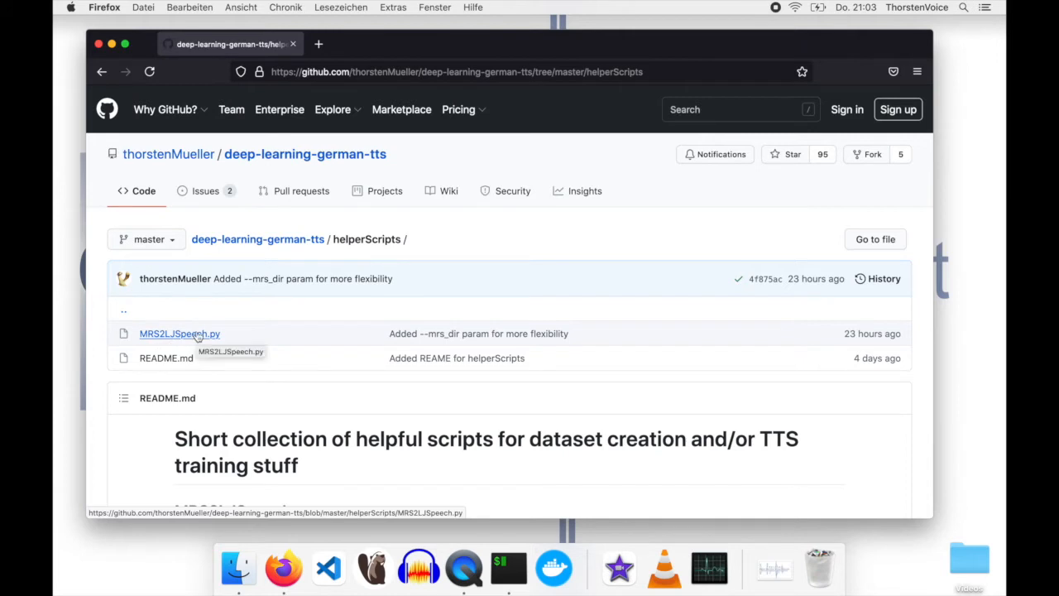
click(179, 333)
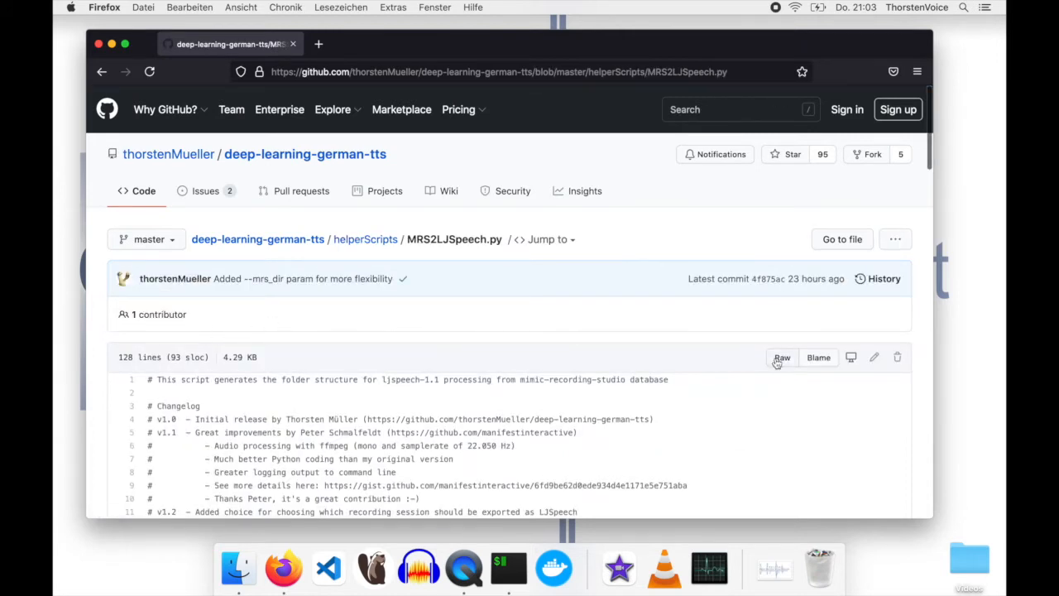
click(782, 357)
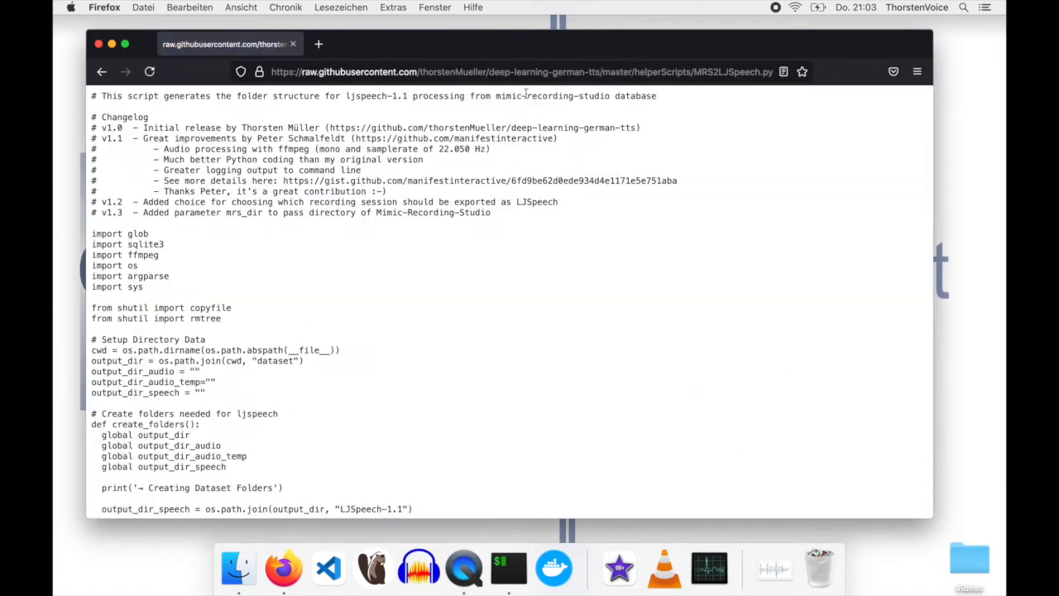
- Copy the raw MRS2LJSpeech.py URL from the browser address bar
click(522, 71)
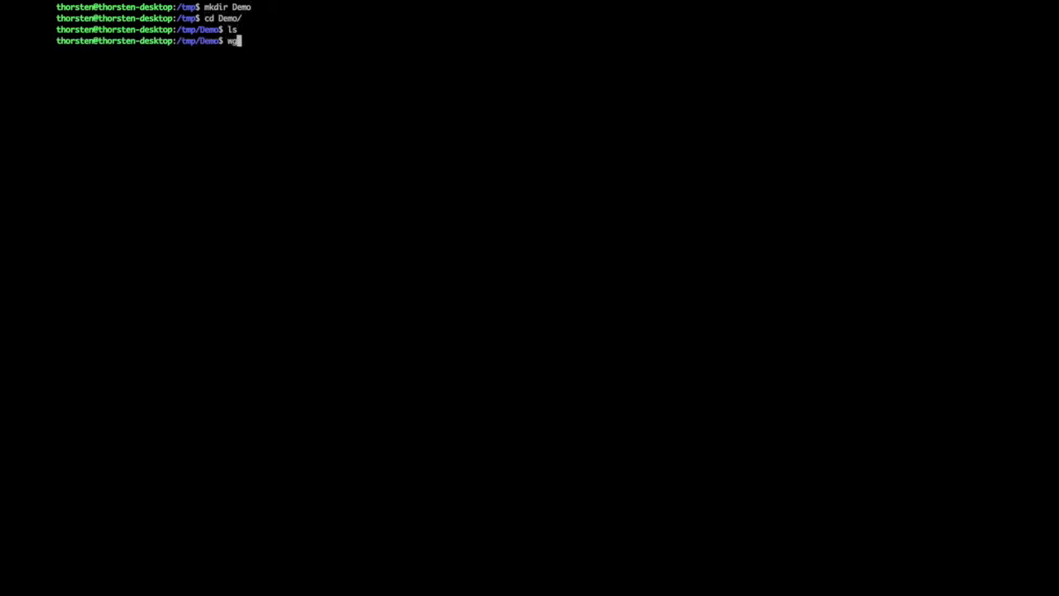
- Download MRS2LJSpeech.py with wget, list the folder, and run it without arguments
text(get https://raw.githubusercontent.com/thorstenMueller/deep-learning-german-tts/master/helperScripts/MRS2LJSpeech.py)
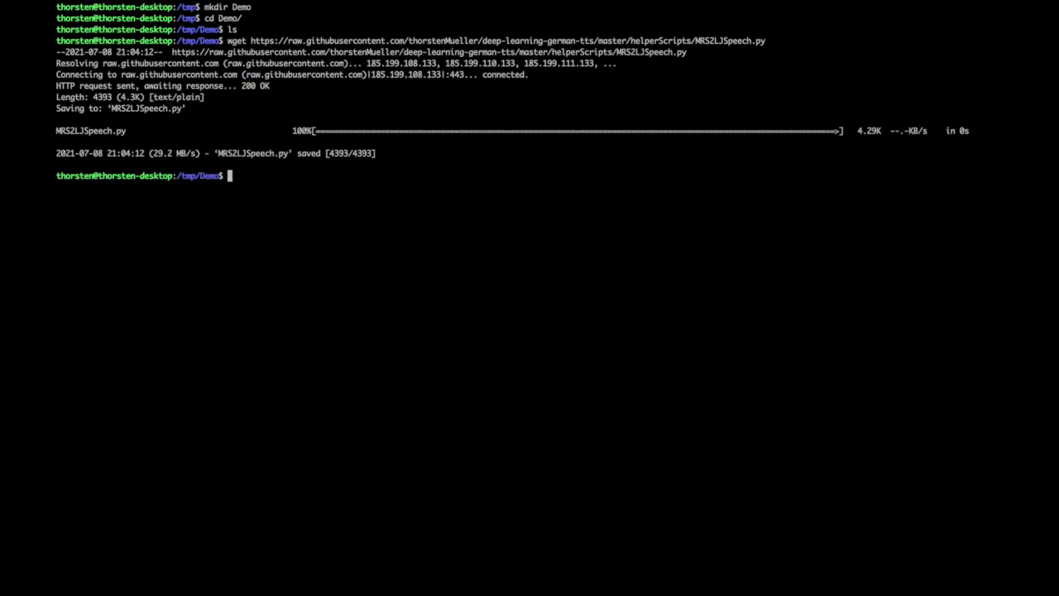
text(ls)
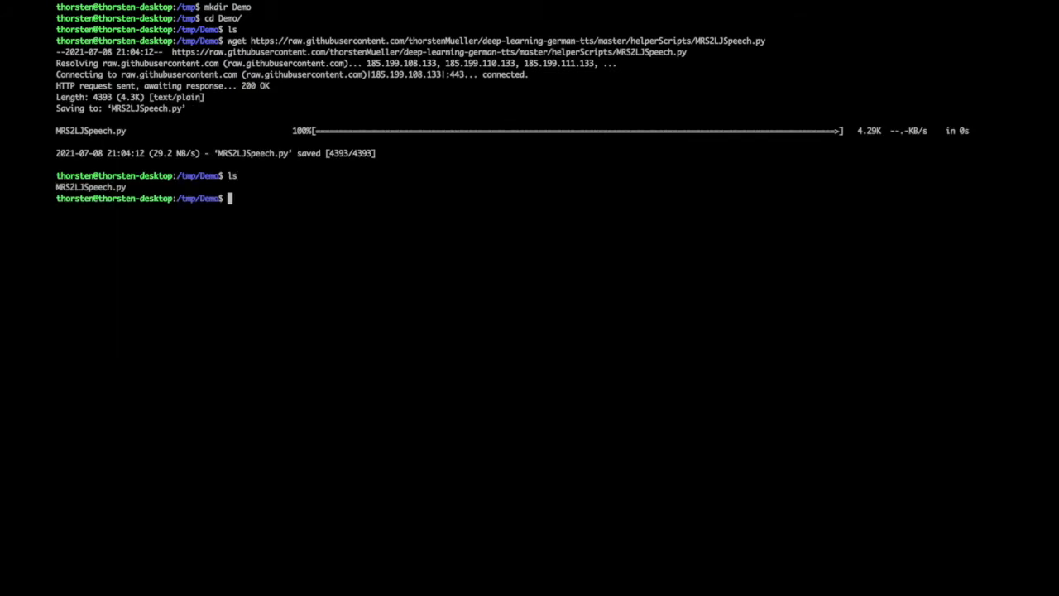
text(python3 ./MRS2LJSpeech.)
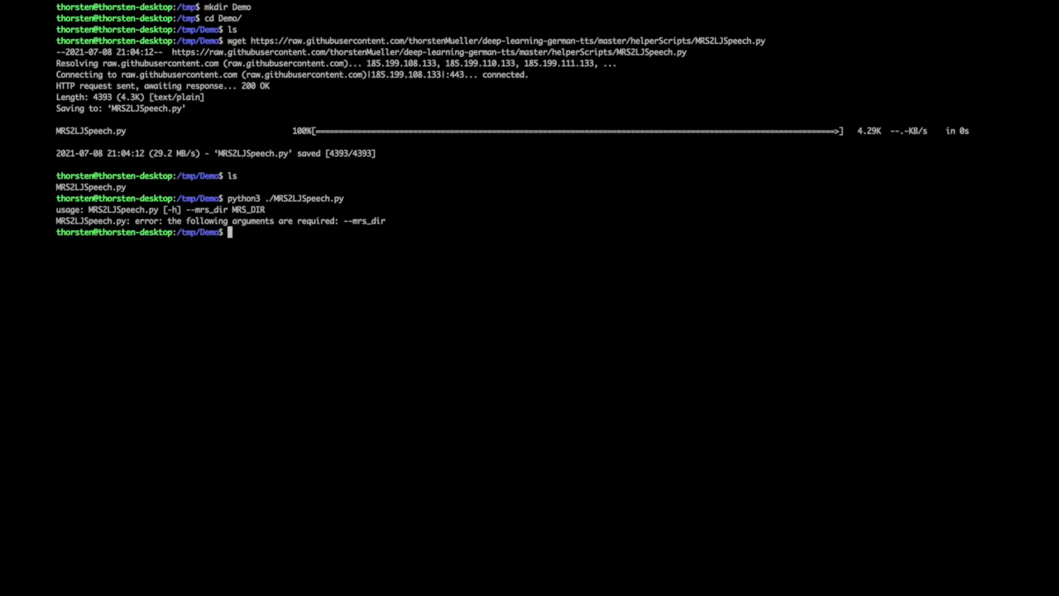
- Run the script with a wrong --mrs_dir path, then cancel the corrected mimic-recording-studio command
text(python3 ./MRS2LJSpeech.py)
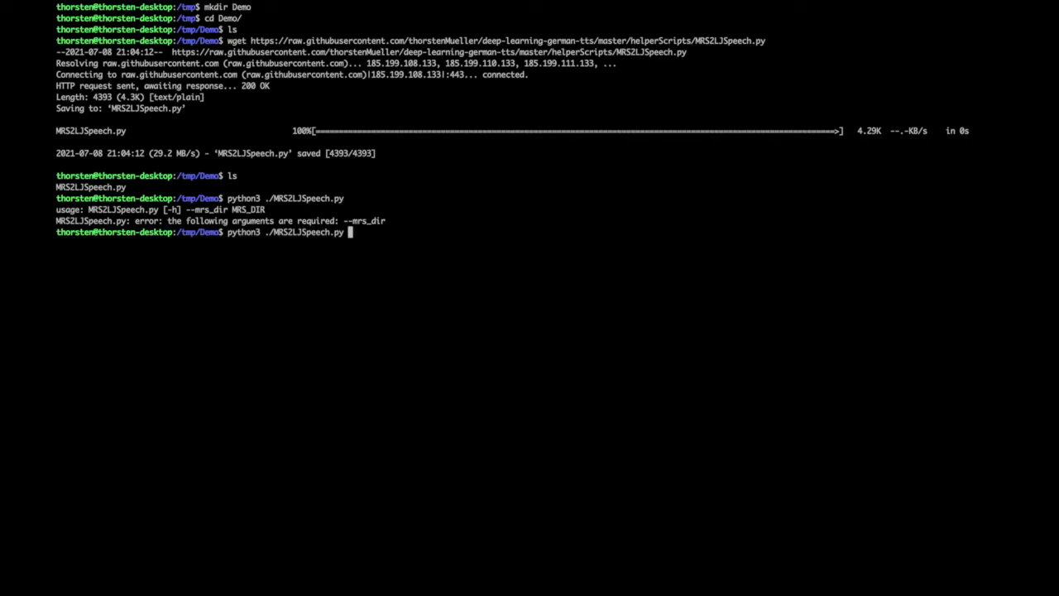
text(--mrs_dir)
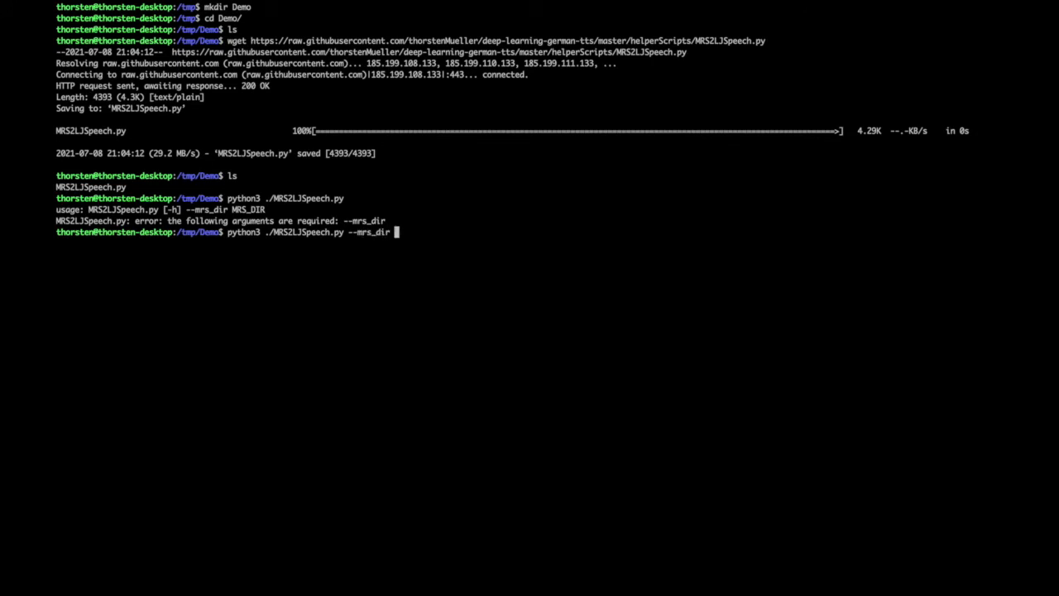
text(/home/thorsten/__)
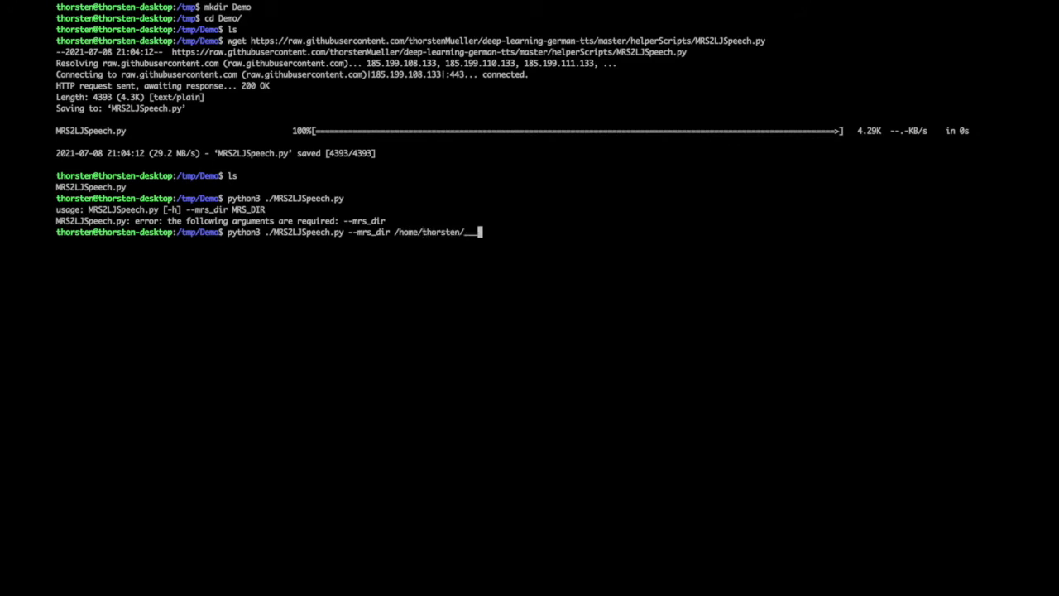
text(_dev/tts/mimic-recording-studio/)
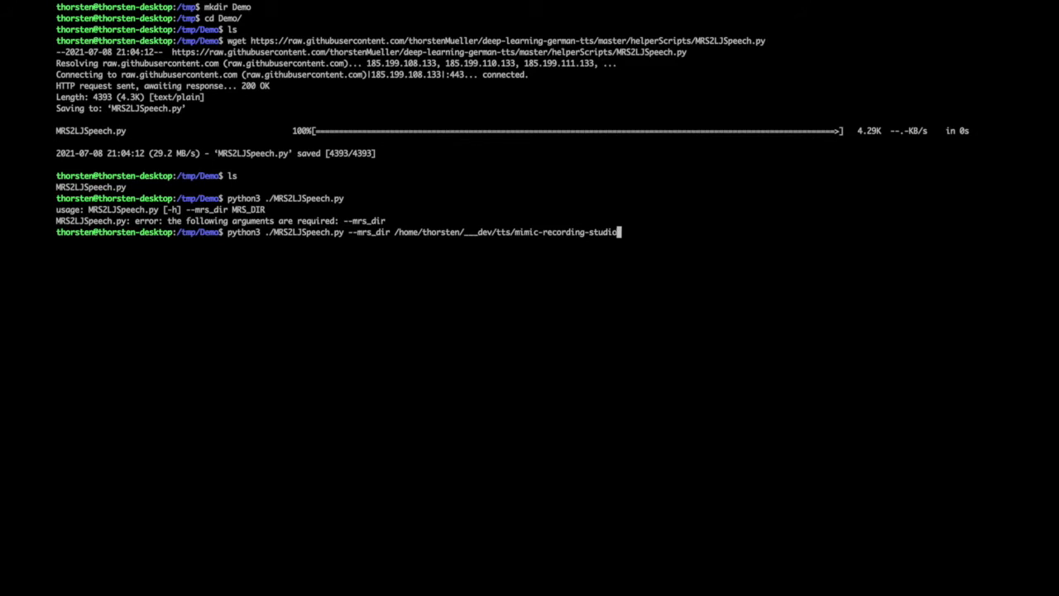
text(kjhfkjsdhf)
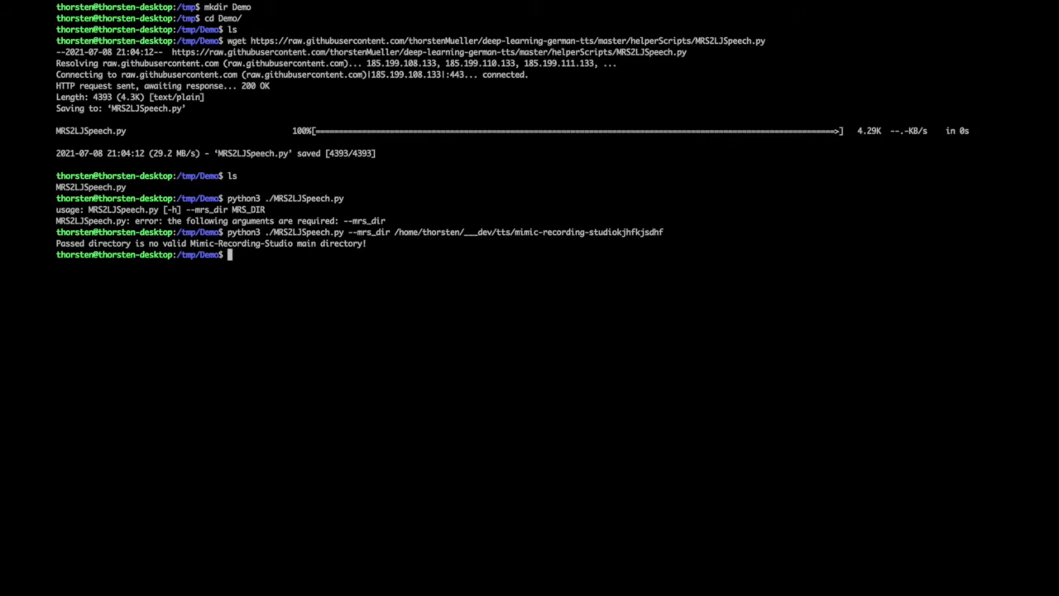
text(python3 ./MRS2LJSpeech.py --mrs_dir /home/thorsten/___dev/tts/mimic-recording-studiokjhfkjsd)
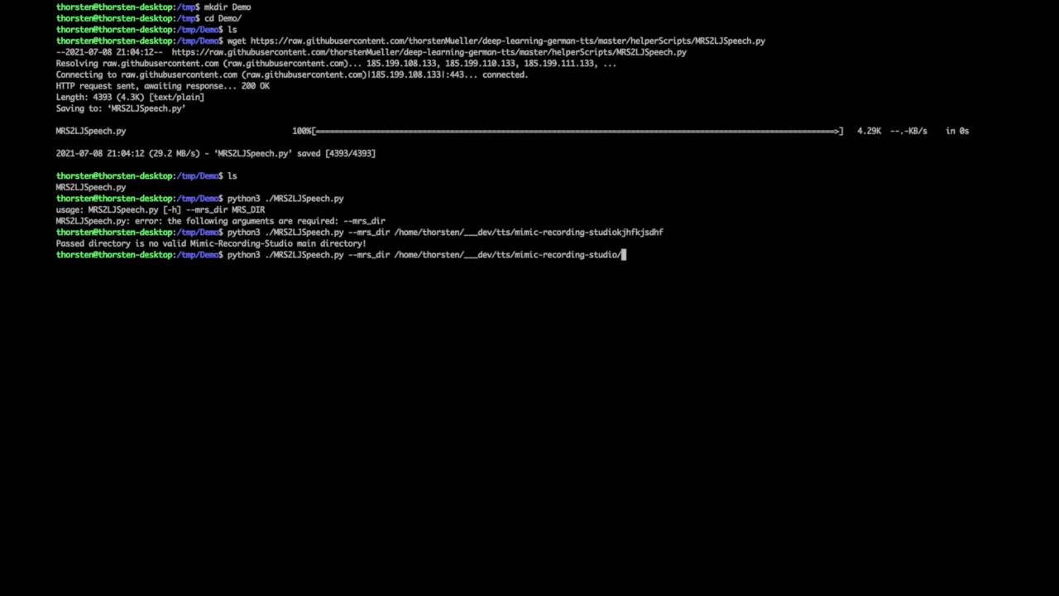
key(ctrl+c)
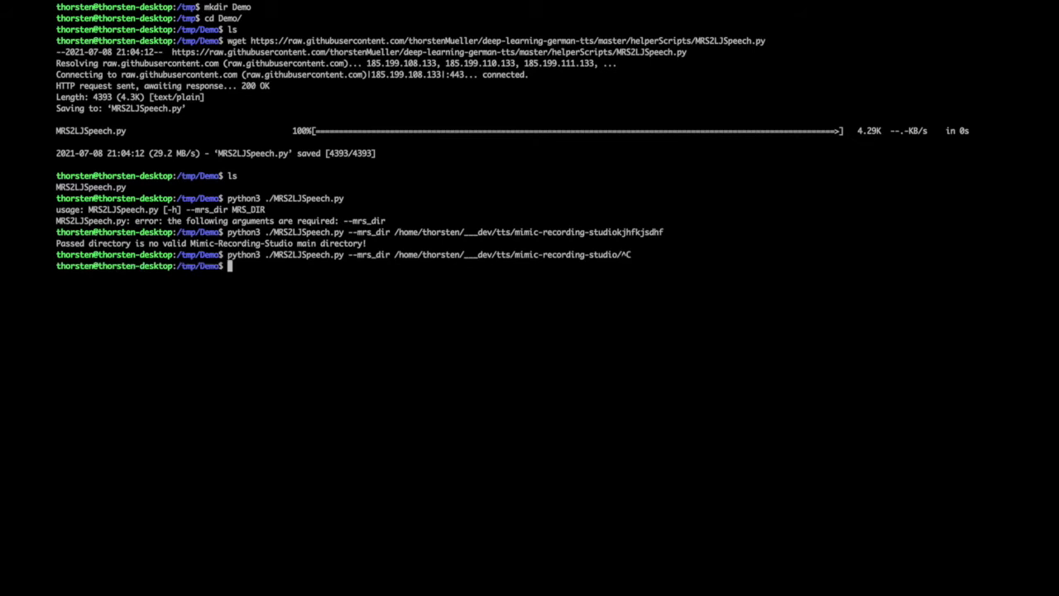
- Read the MRS2LJSpeech.py source and changelog in vi, then quit
text(vi)
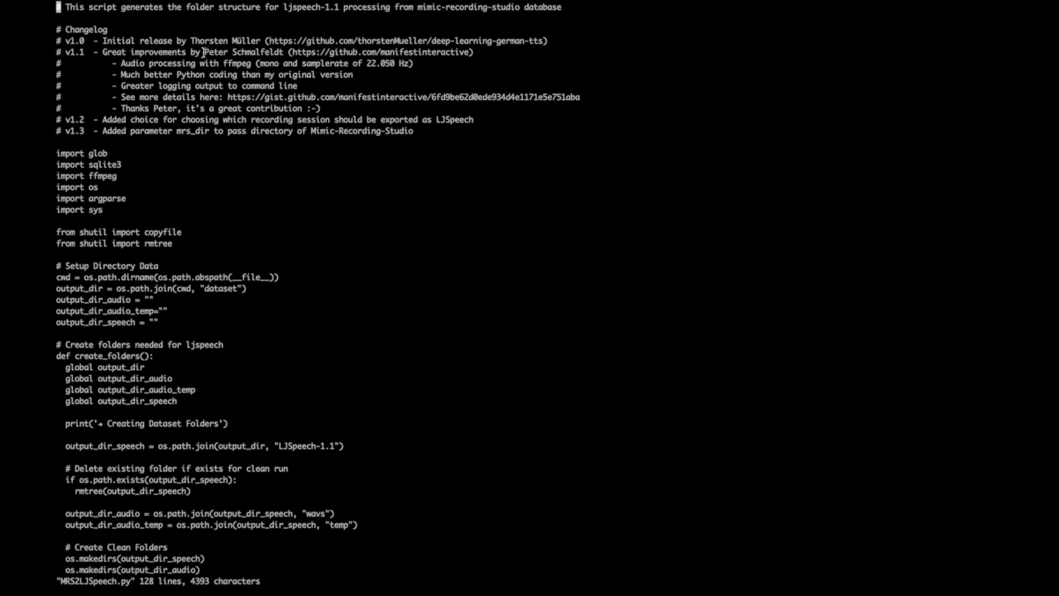
double_click(243, 51)
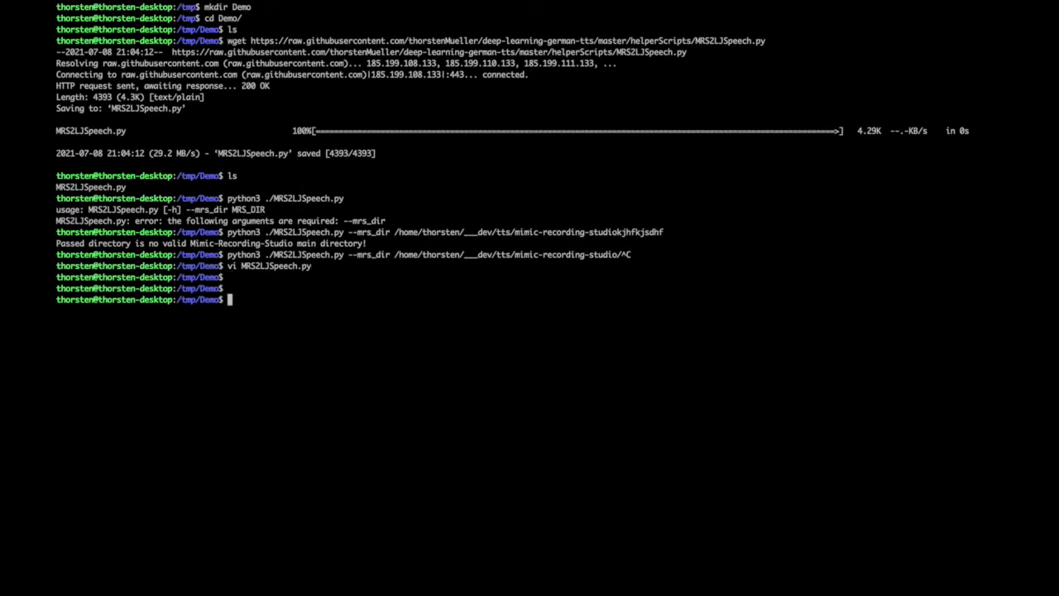
- Run the script on /home/thorsten/___dev/tts/mimic-recording-studio and copy the Thorsten_sleepy session ID
text(python3 ./MRS2LJSpeech.py --mrs_dir /home/thorsten/___dev/tts/mimic-recording-studiokjhfkjsdhf)
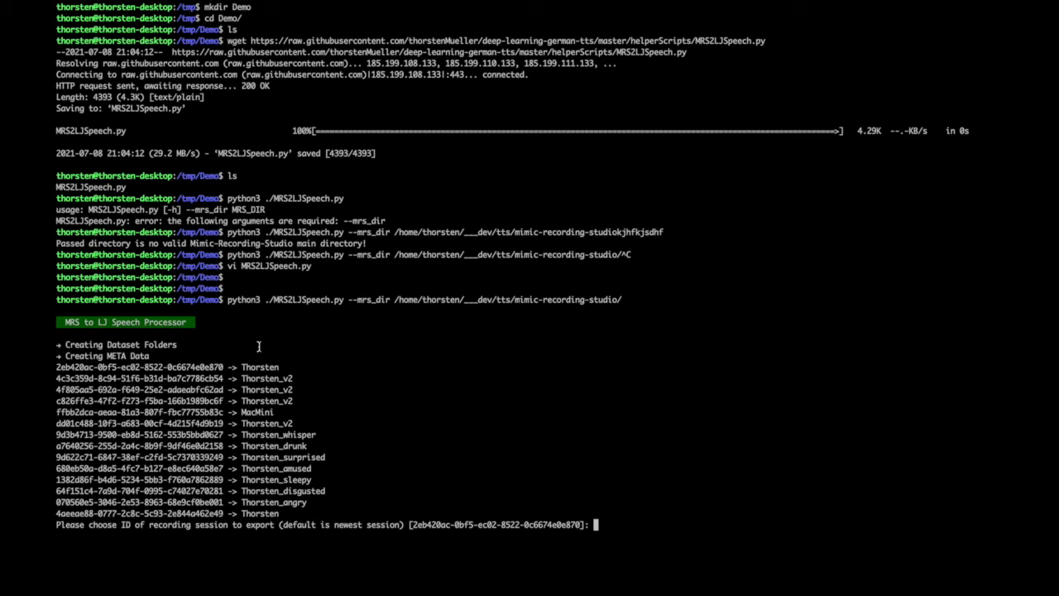
mouse_move(237, 352)
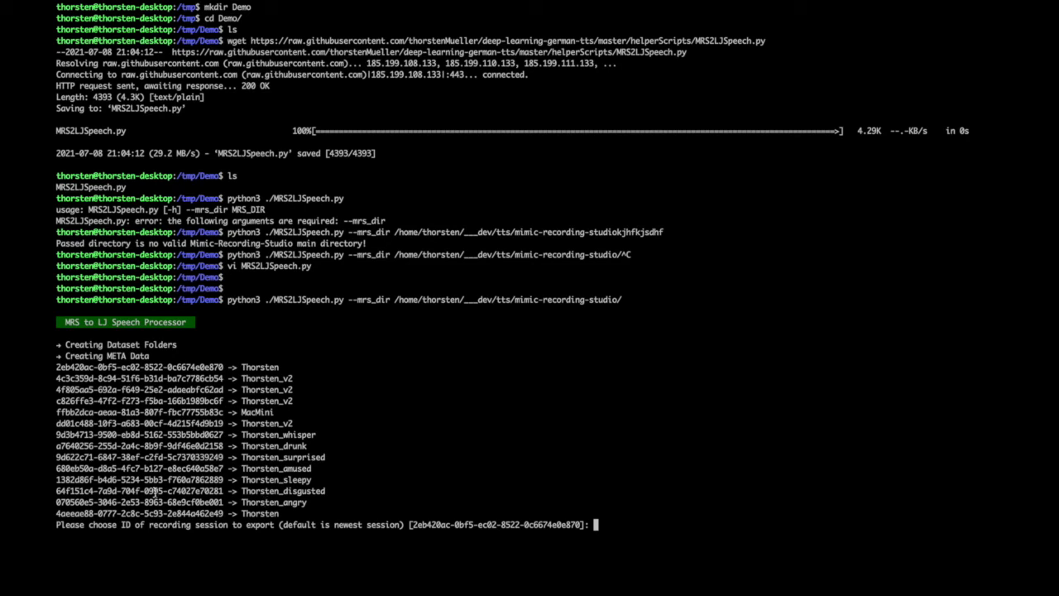
double_click(138, 480)
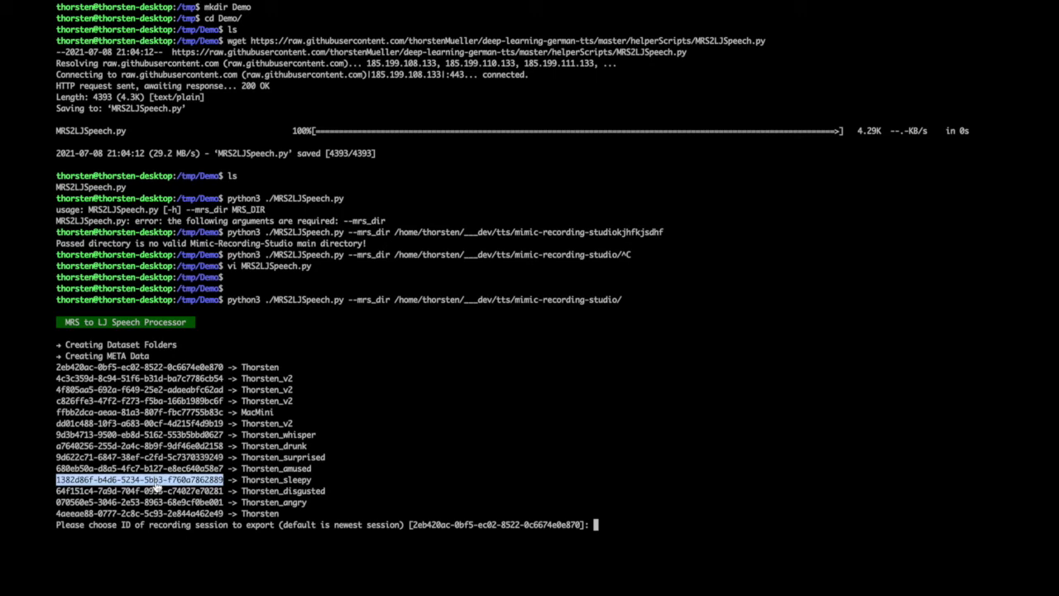
- Enter session ID 1382d86f-b4d6-5234-5bb3-f760a7862889 and follow the 221-file conversion to COMPLETE
text(1382d86f-b4d6-5234-5bb3-f760a7862889)
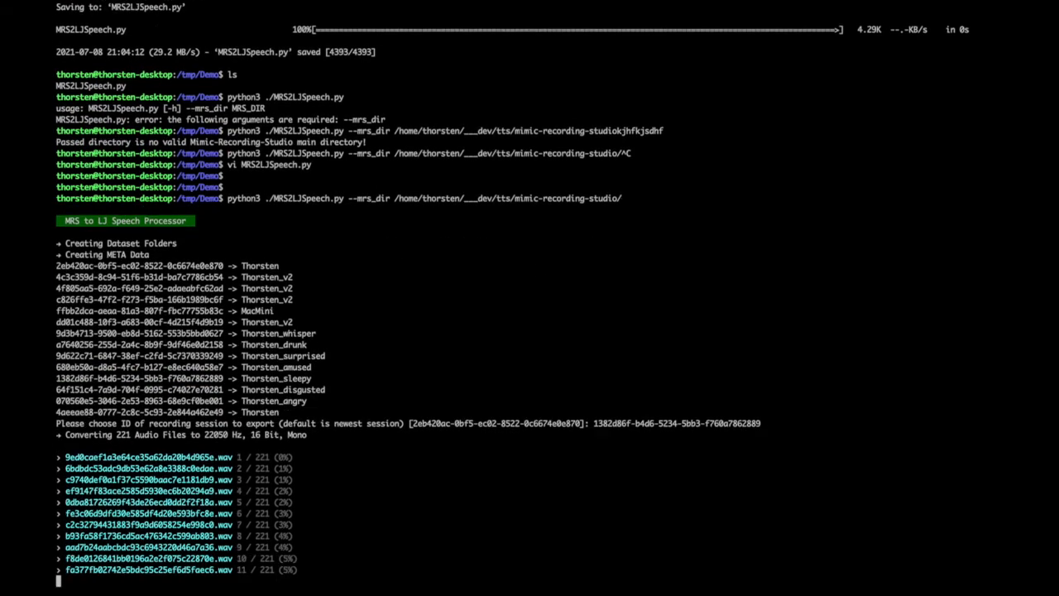
scroll(down, 3)
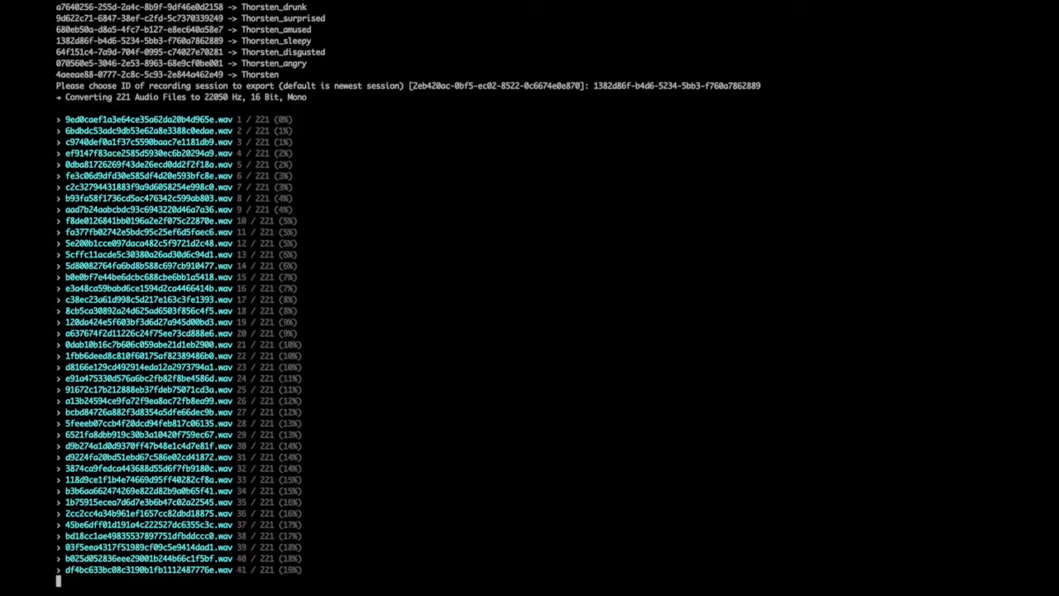
scroll(down, 3)
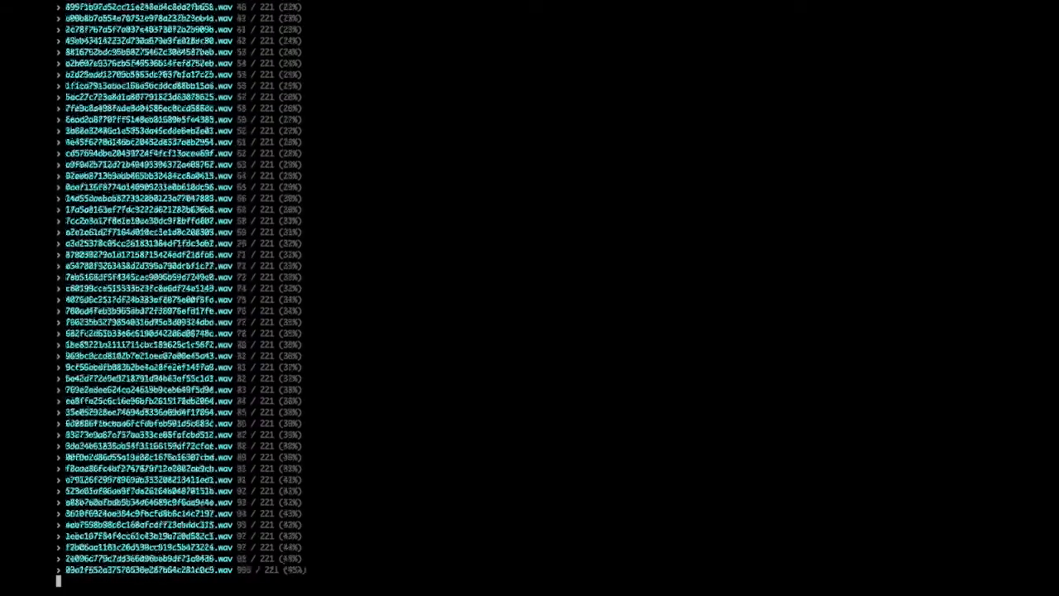
scroll(down, 3)
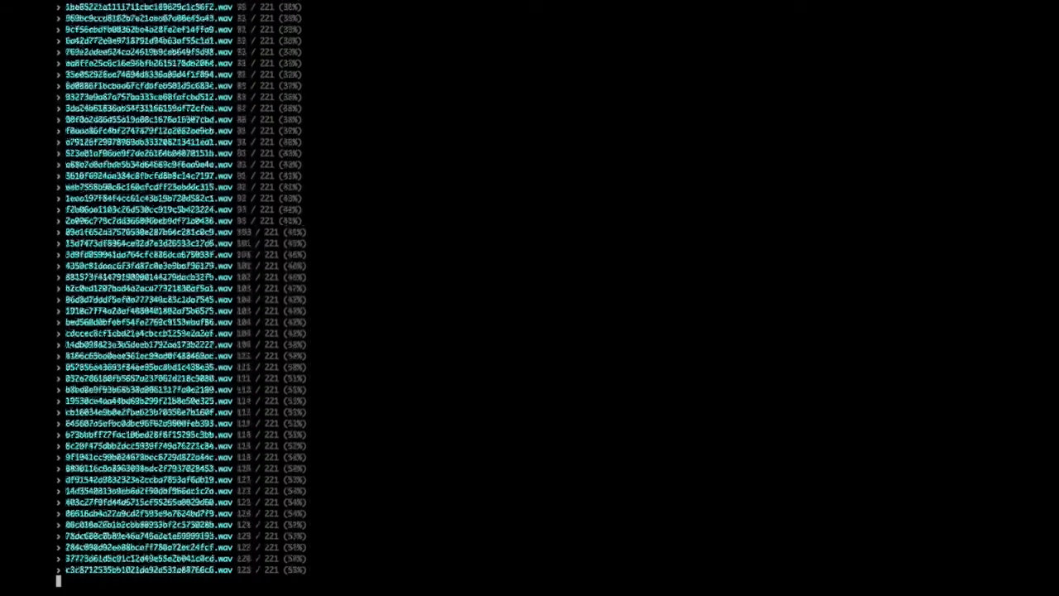
scroll(down, 3)
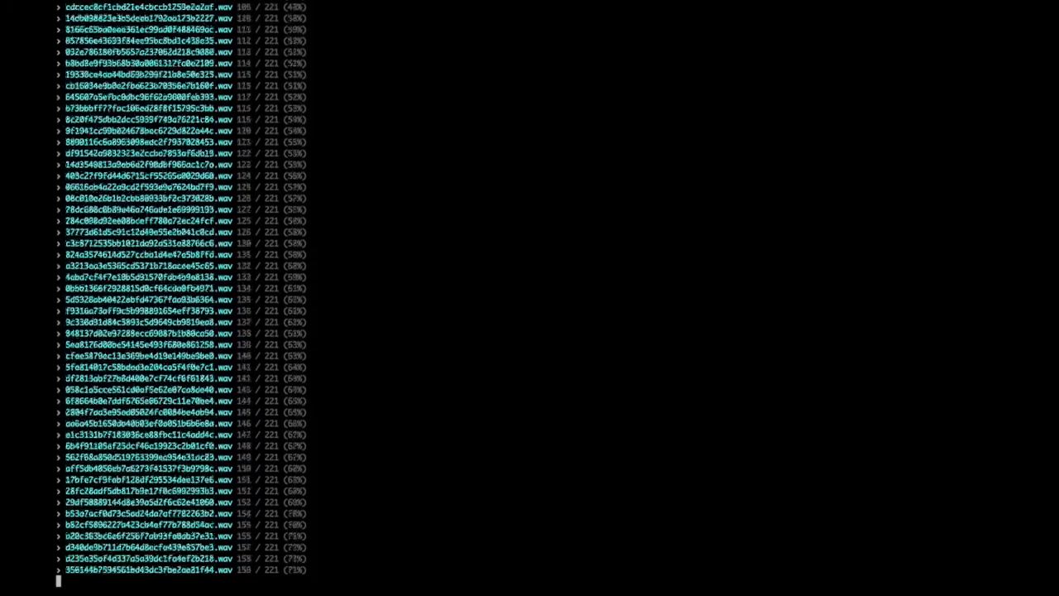
scroll(down, 3)
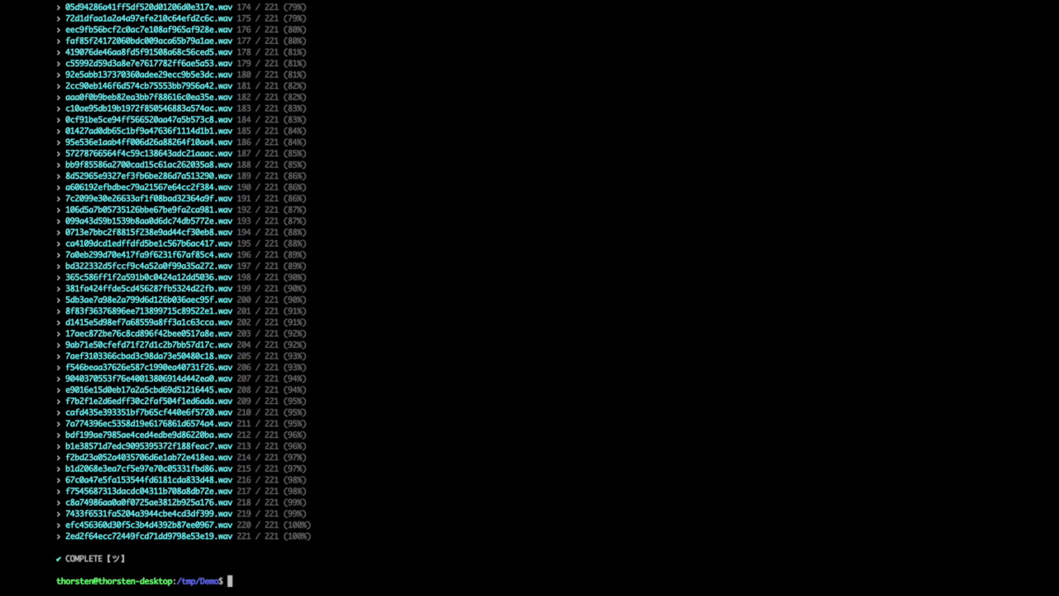
- Move into dataset/LJSpeech-1.1 and tail metadata.csv to show German transcripts
text(ls)
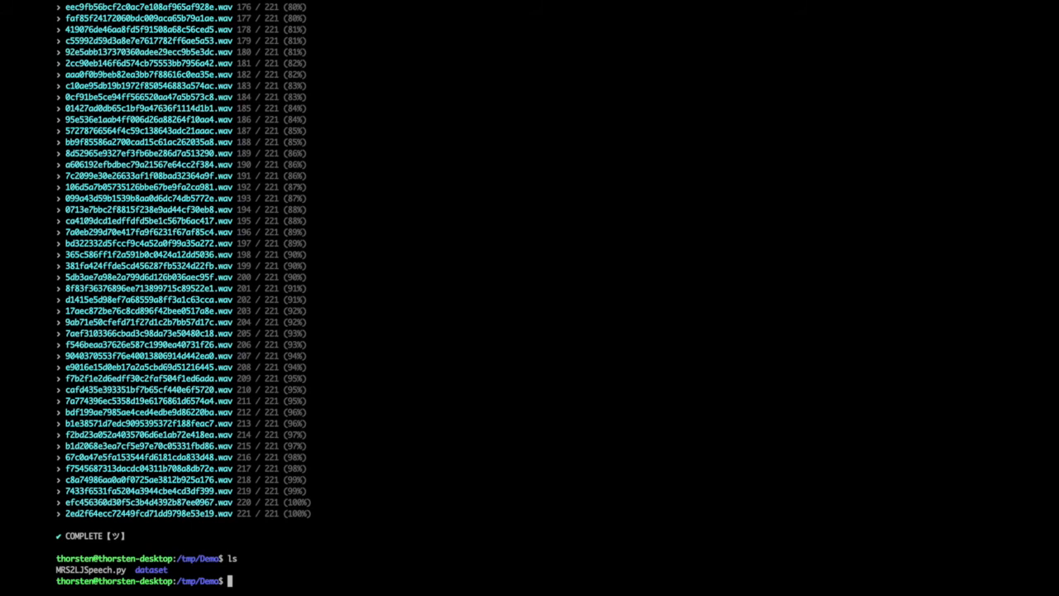
text(cd dataset/)
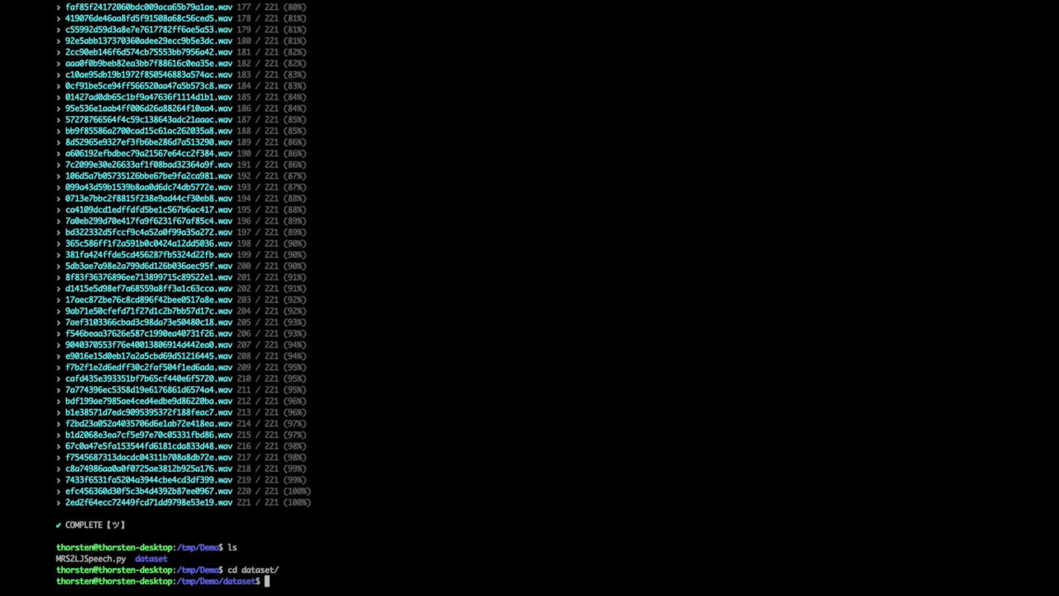
text(ls)
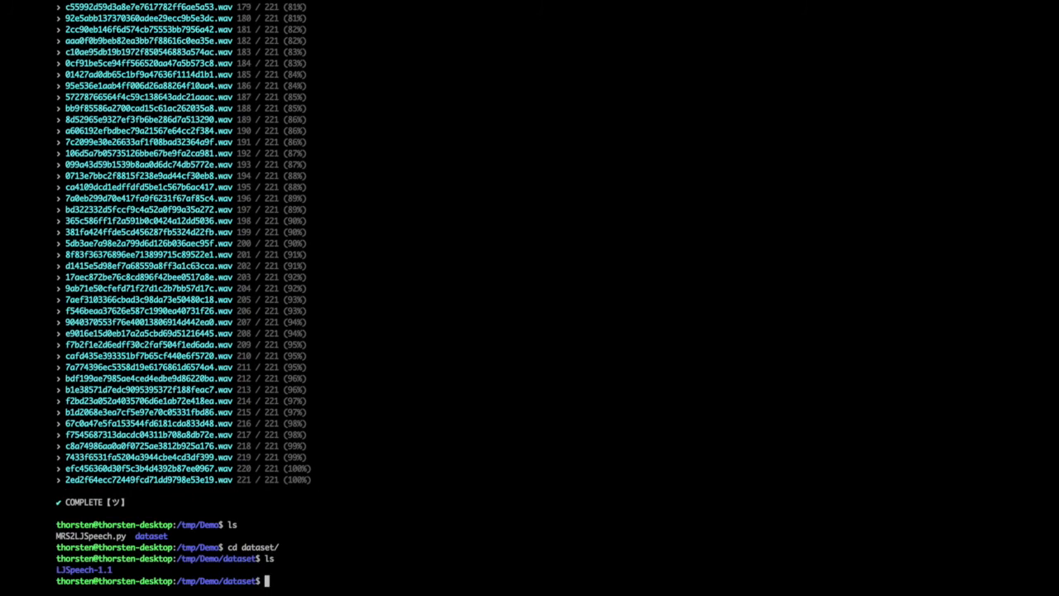
text(cd LJSpeech-1.1/)
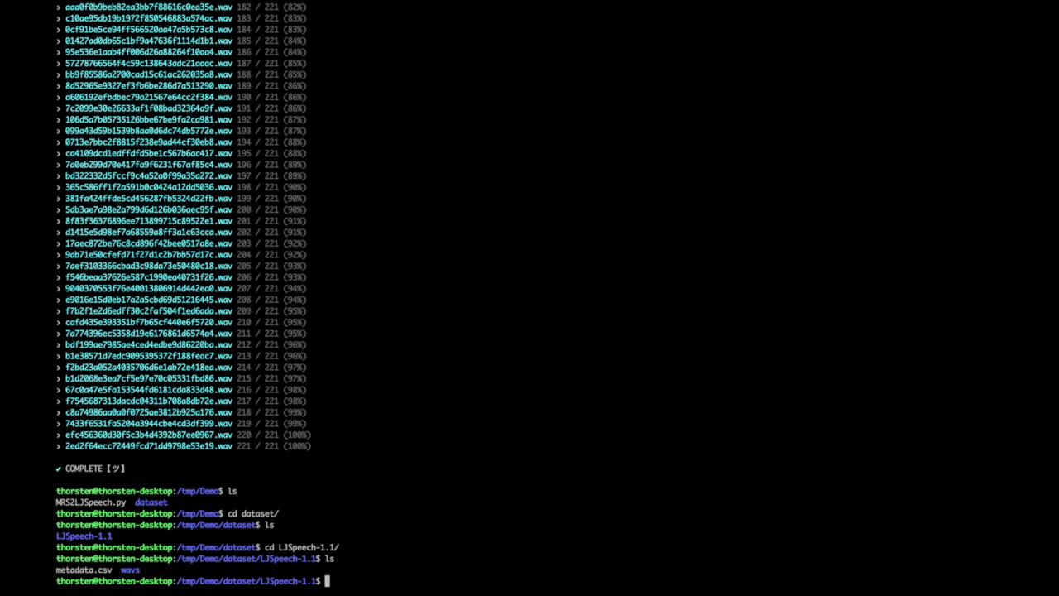
text(td)
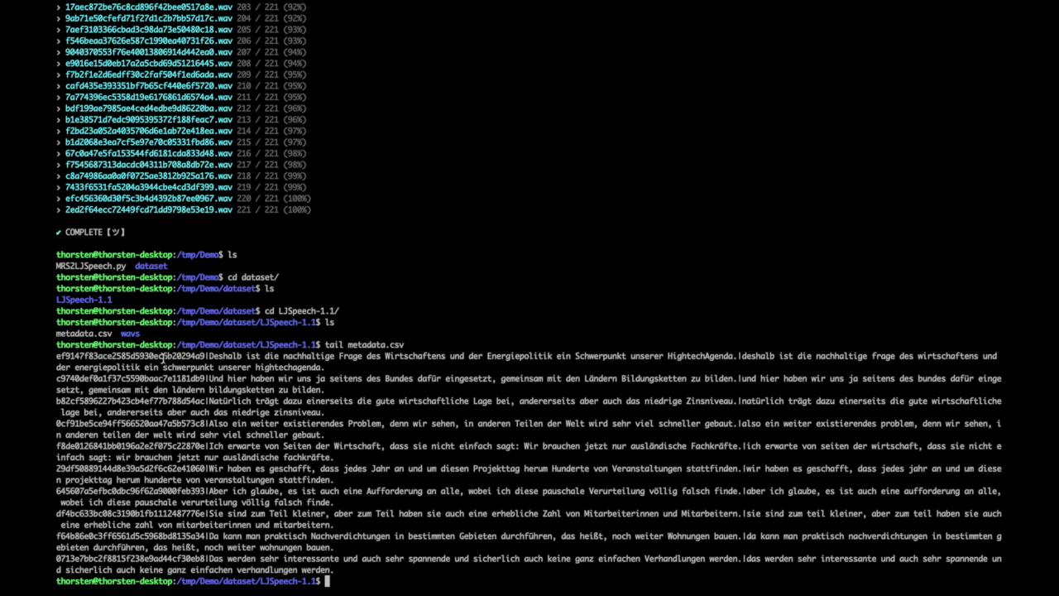
- Select a file ID in the metadata output, then list metadata.csv and wavs
double_click(128, 355)
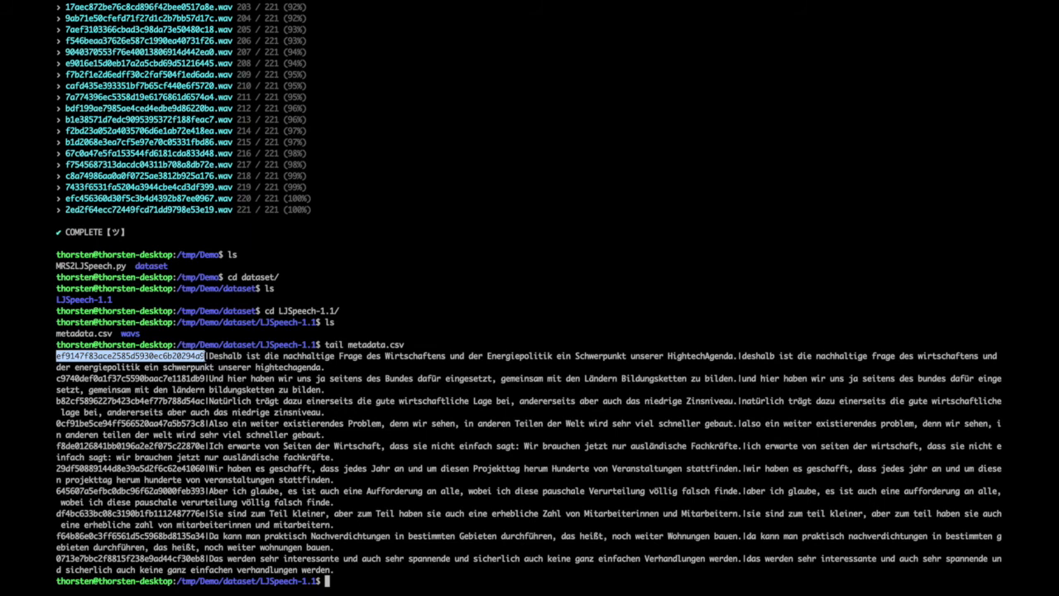
click(207, 356)
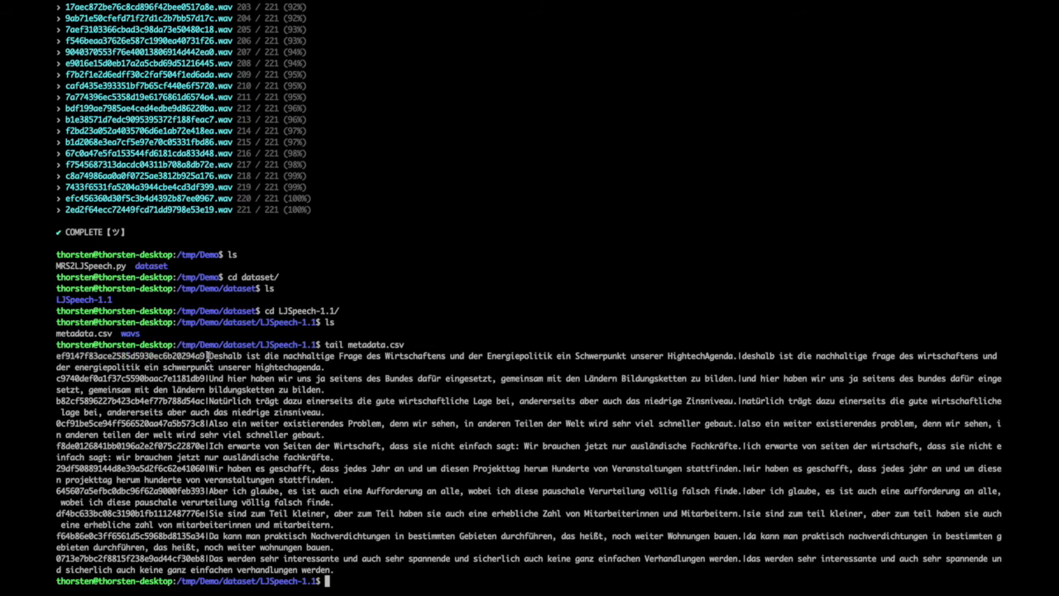
double_click(223, 355)
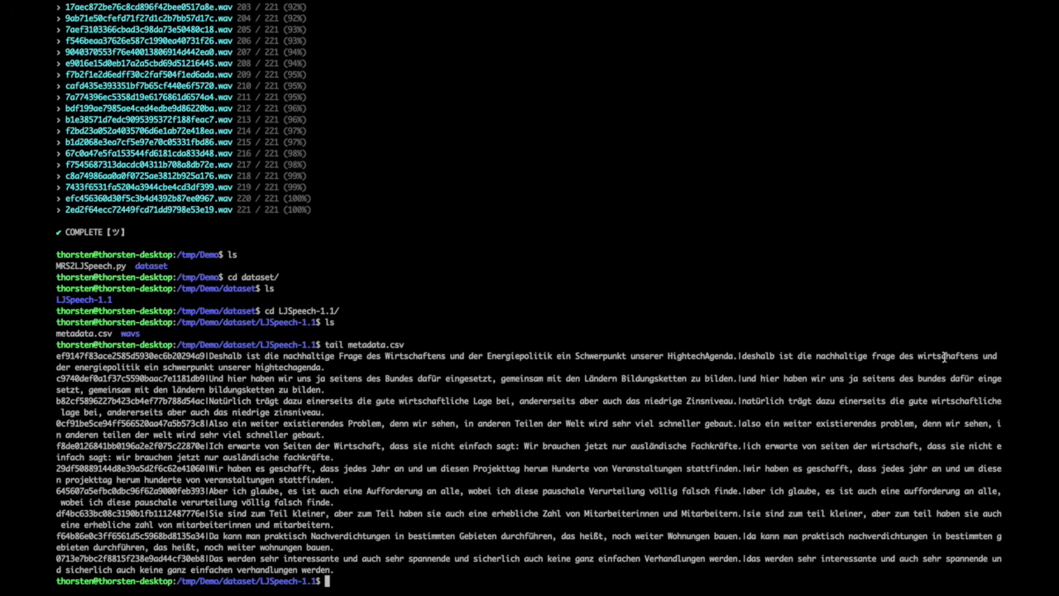
text(ls)
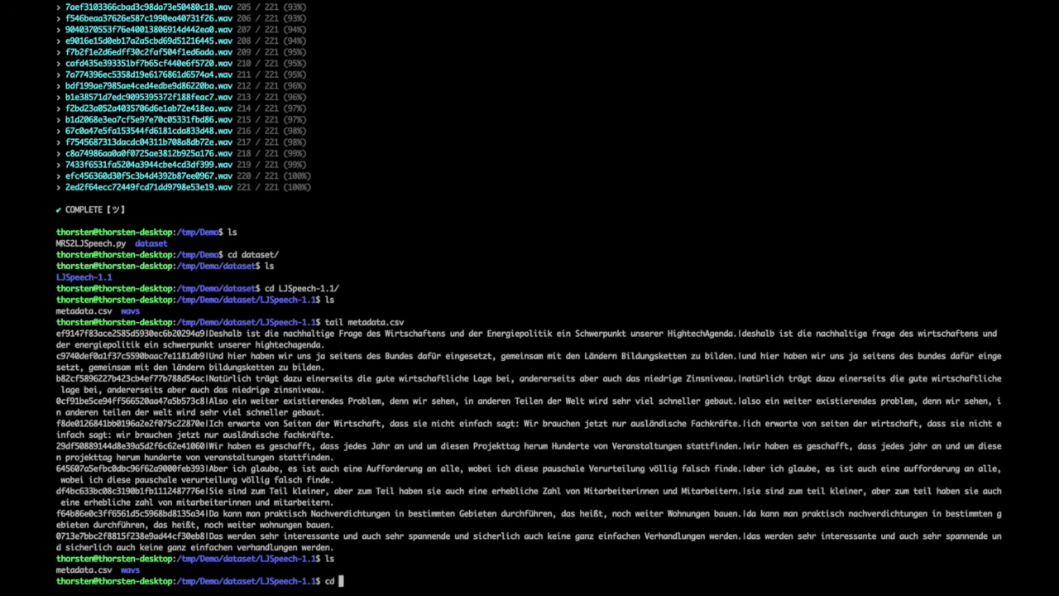
- Verify b3b6aa662474269e822d82b9a0b65f41.wav in wavs is 16-bit mono 22050 Hz with file
text(cd wavs/)
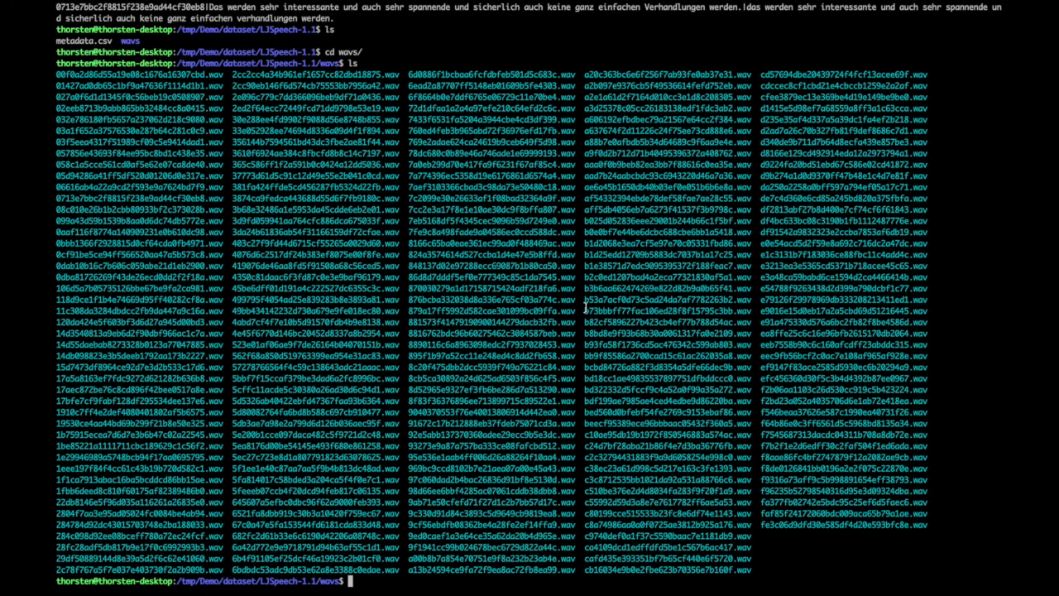
double_click(667, 288)
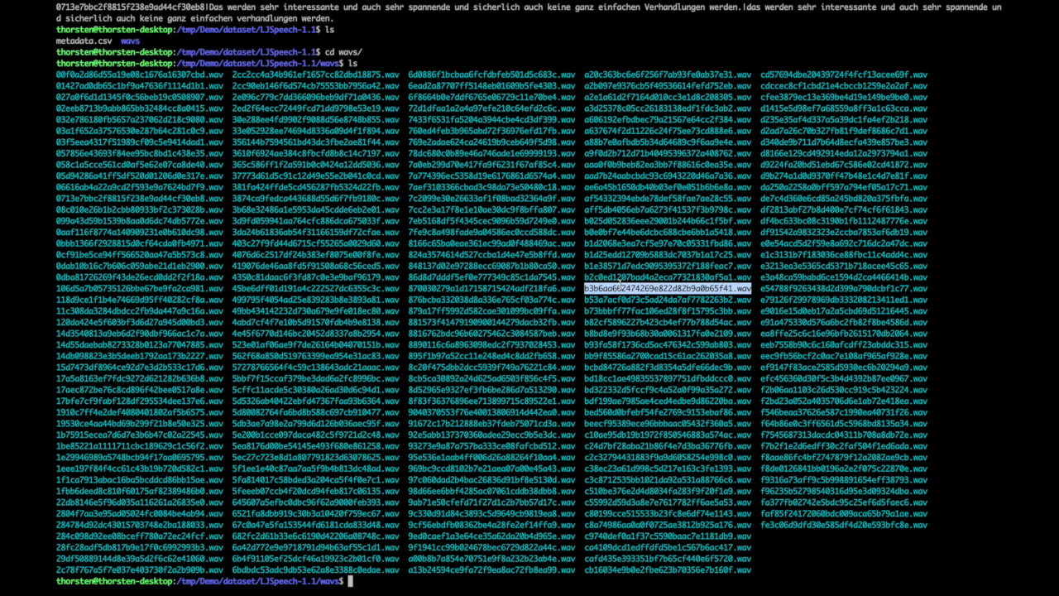
text(file b3b6aa662474269e822d82b9a0b65f41.wav)
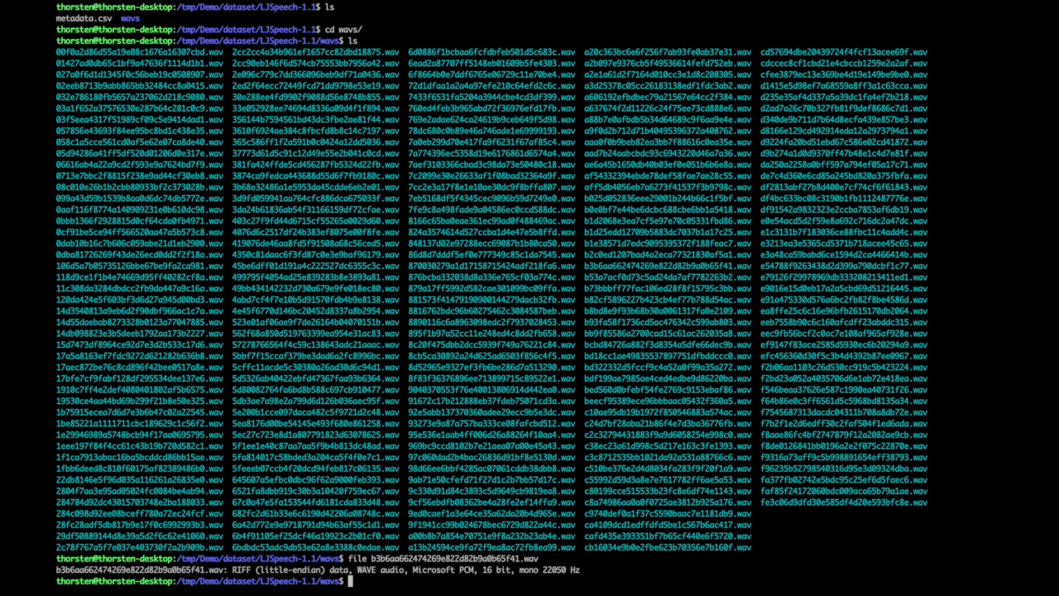
mouse_move(532, 545)
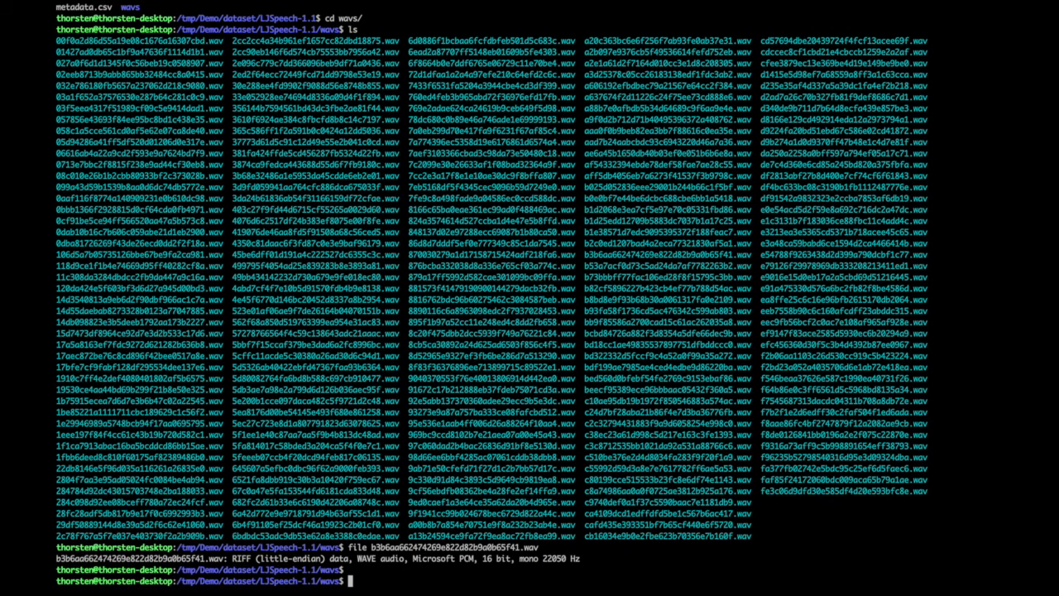
text(cd ..)
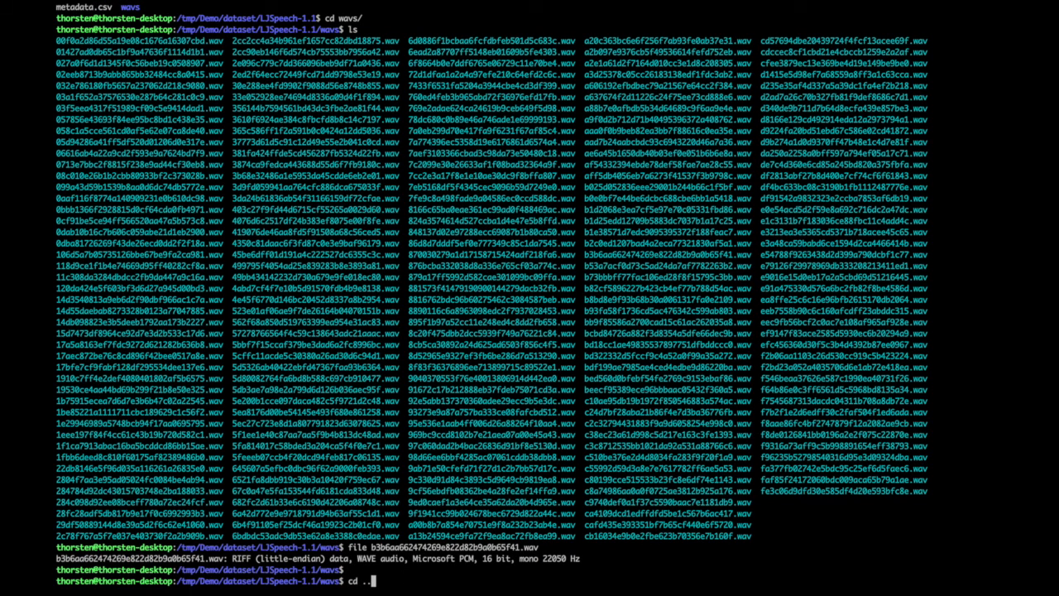